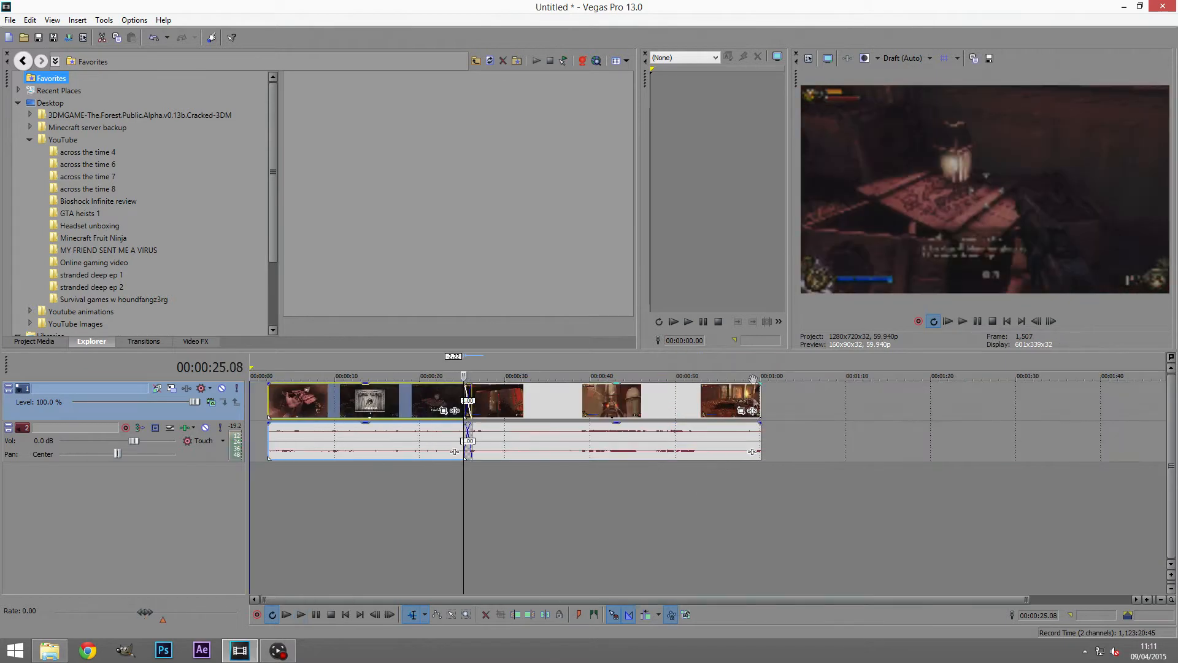
Switch the video preview quality from Draft (Auto) to Preview (Auto)
left_click(930, 58)
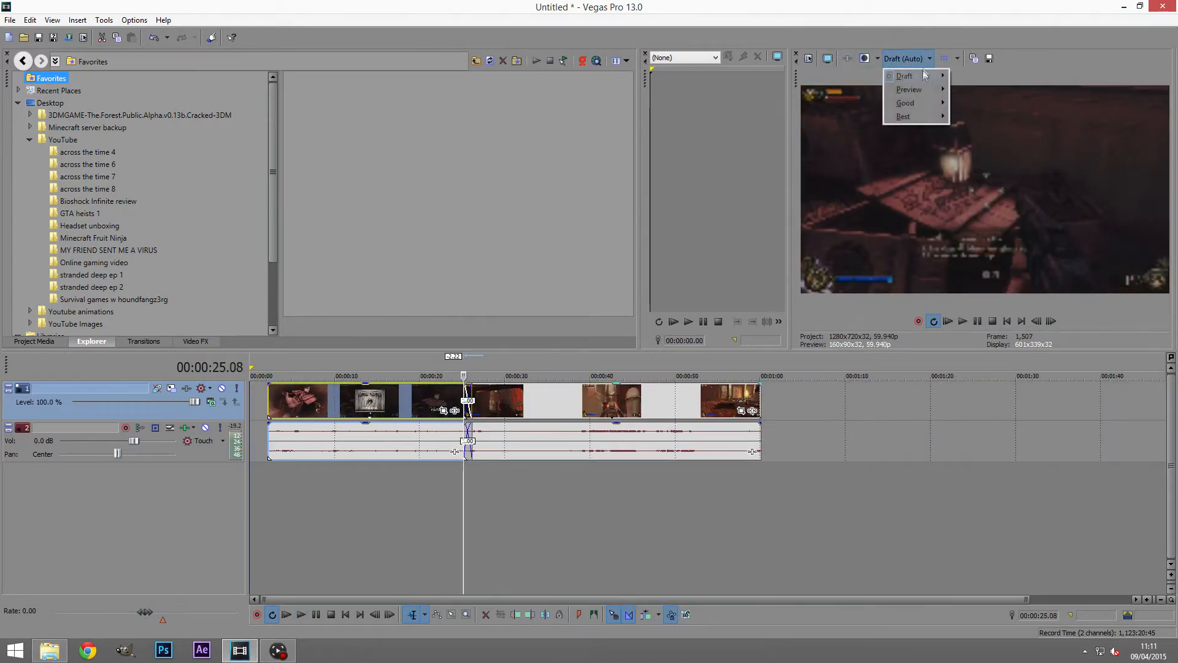
mouse_move(908, 89)
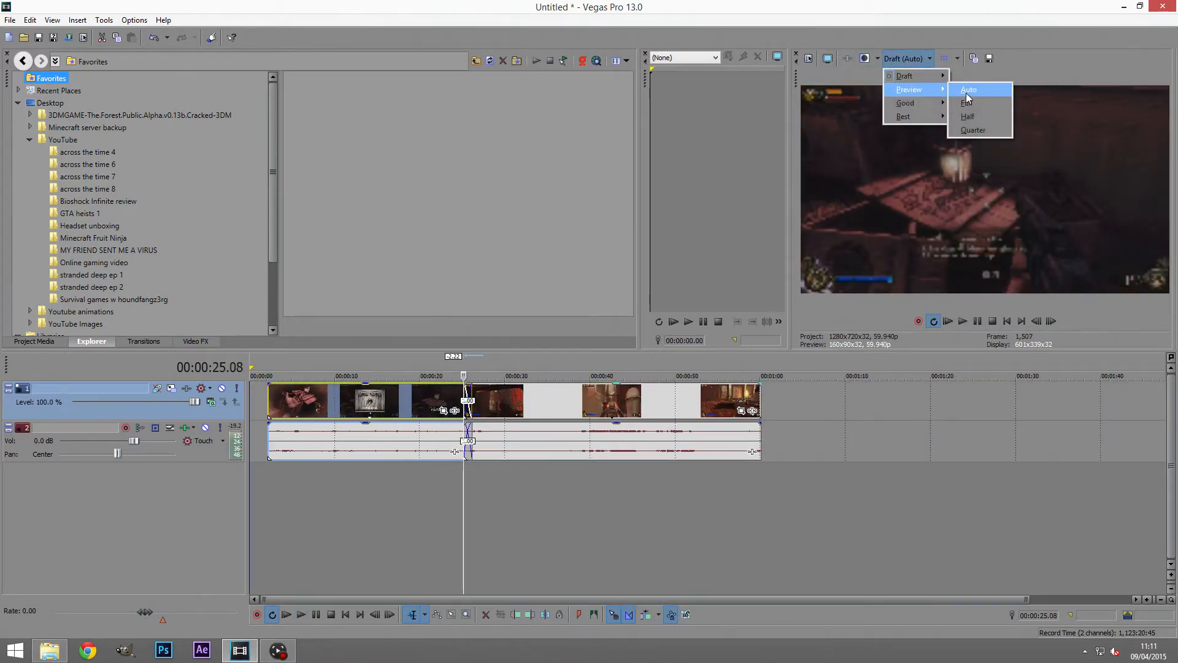
left_click(970, 89)
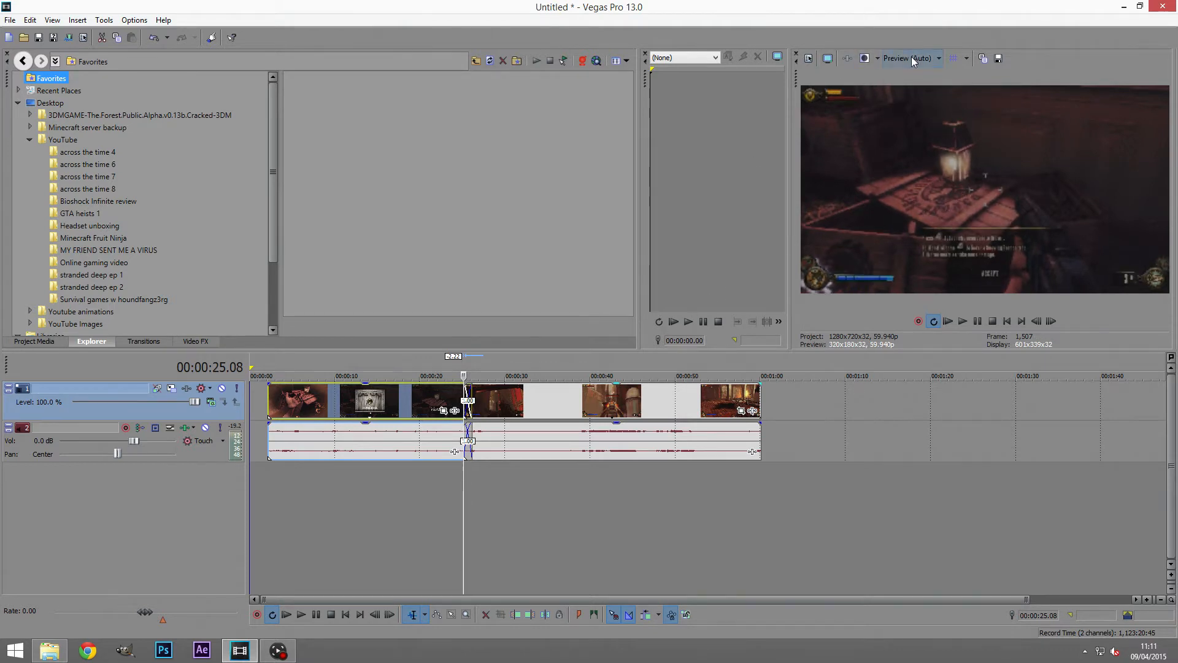
left_click(963, 321)
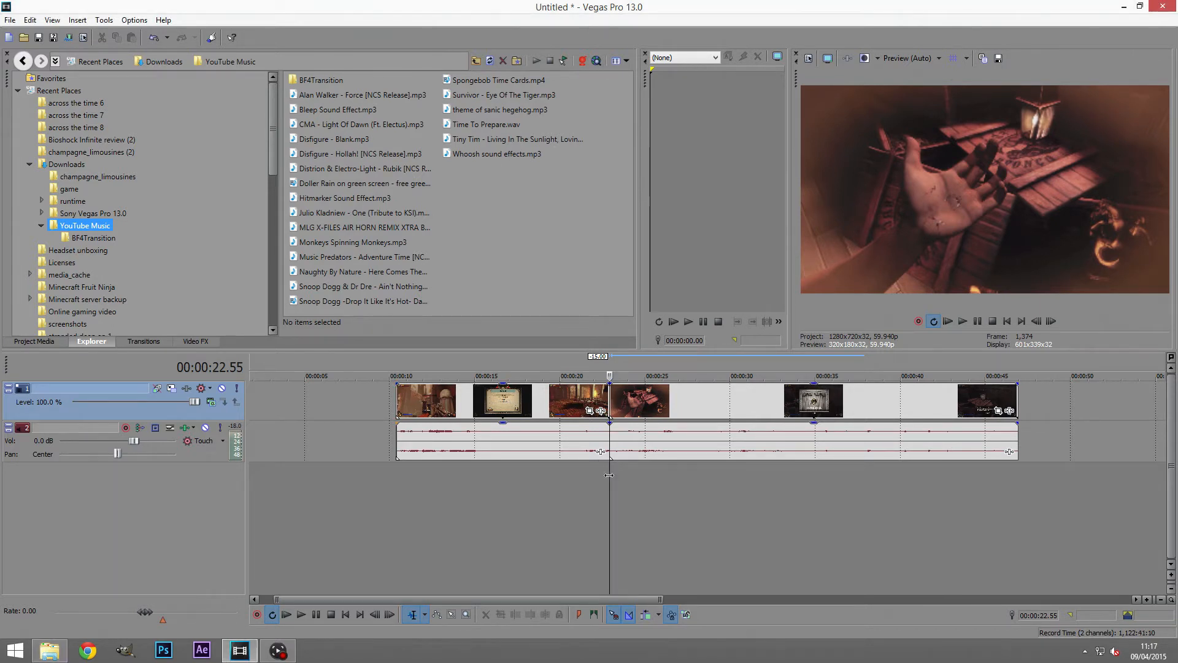
Open the BF4Transition folder in the explorer
left_click(337, 109)
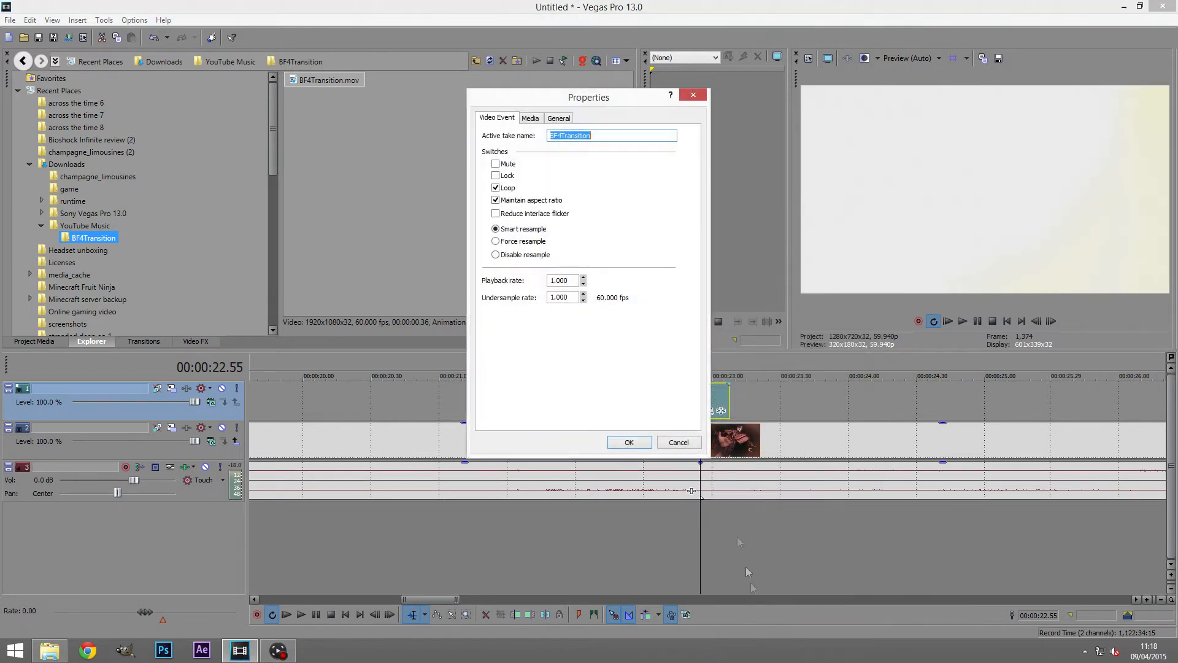
Set the BF4Transition clip's alpha channel to Premultiplied in the Media properties and confirm
left_click(530, 118)
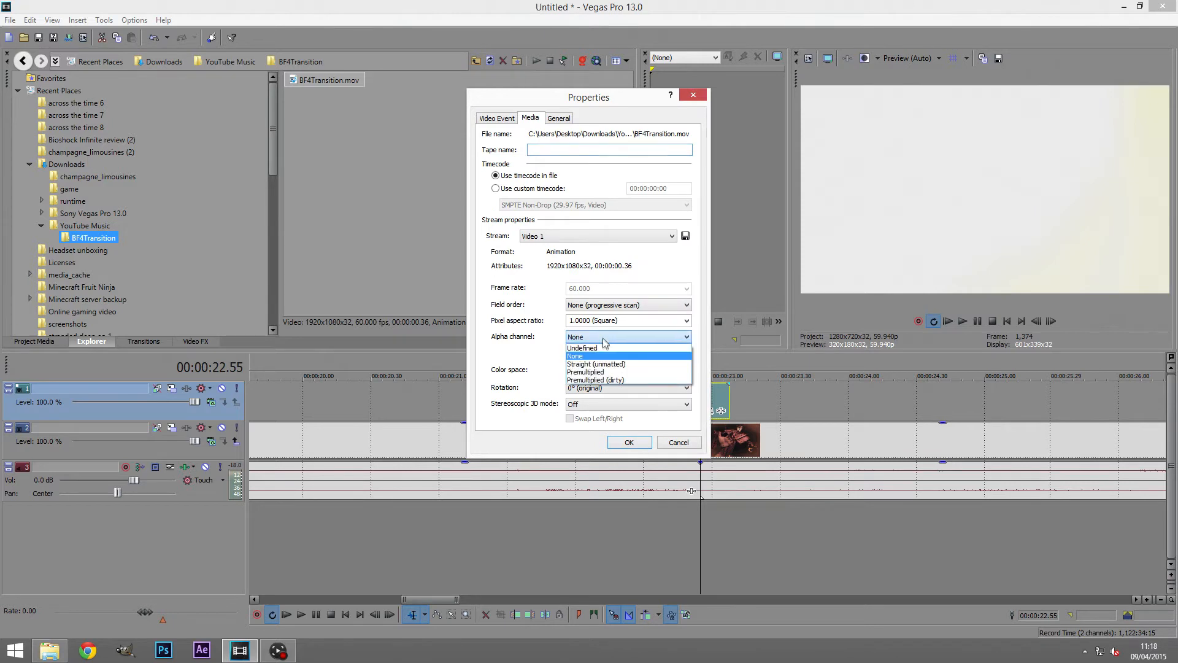
left_click(585, 372)
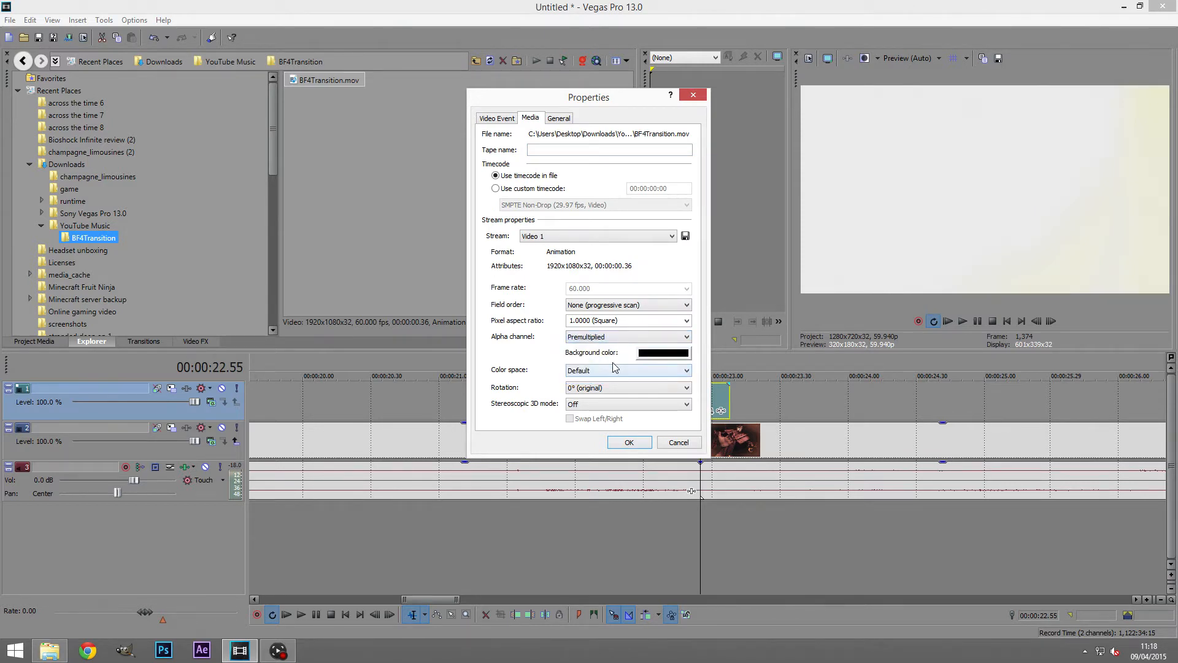
left_click(629, 442)
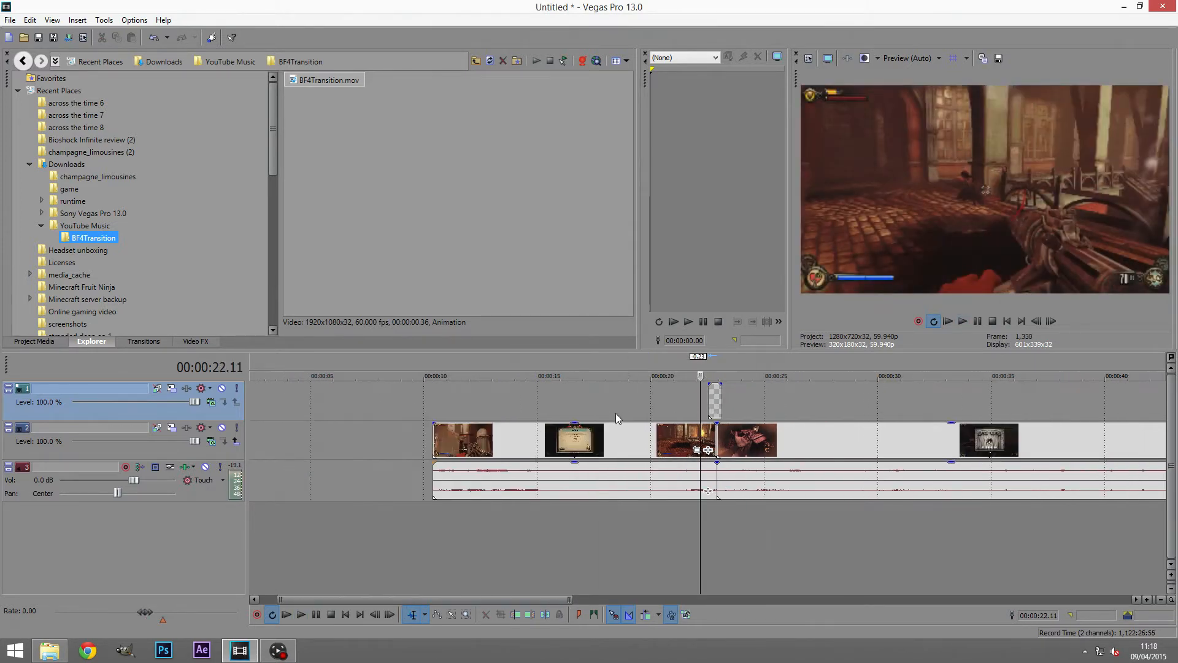
left_click(300, 614)
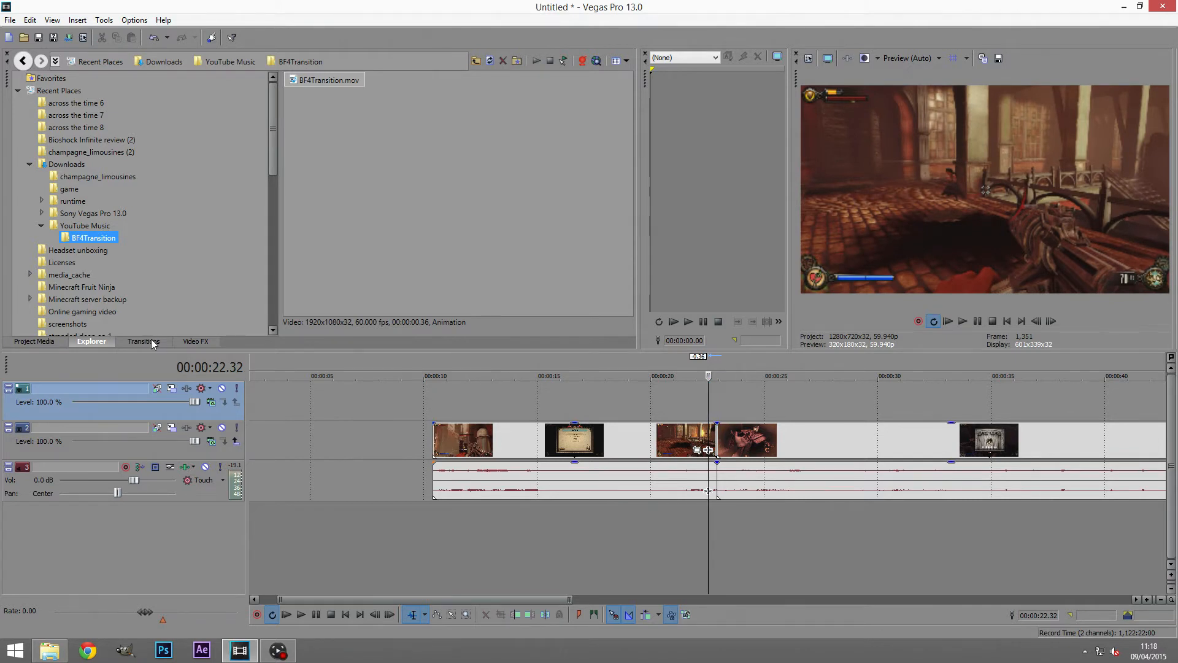
Add the Slide Out, Right-Left transition at the 22-second clip boundary
left_click(143, 341)
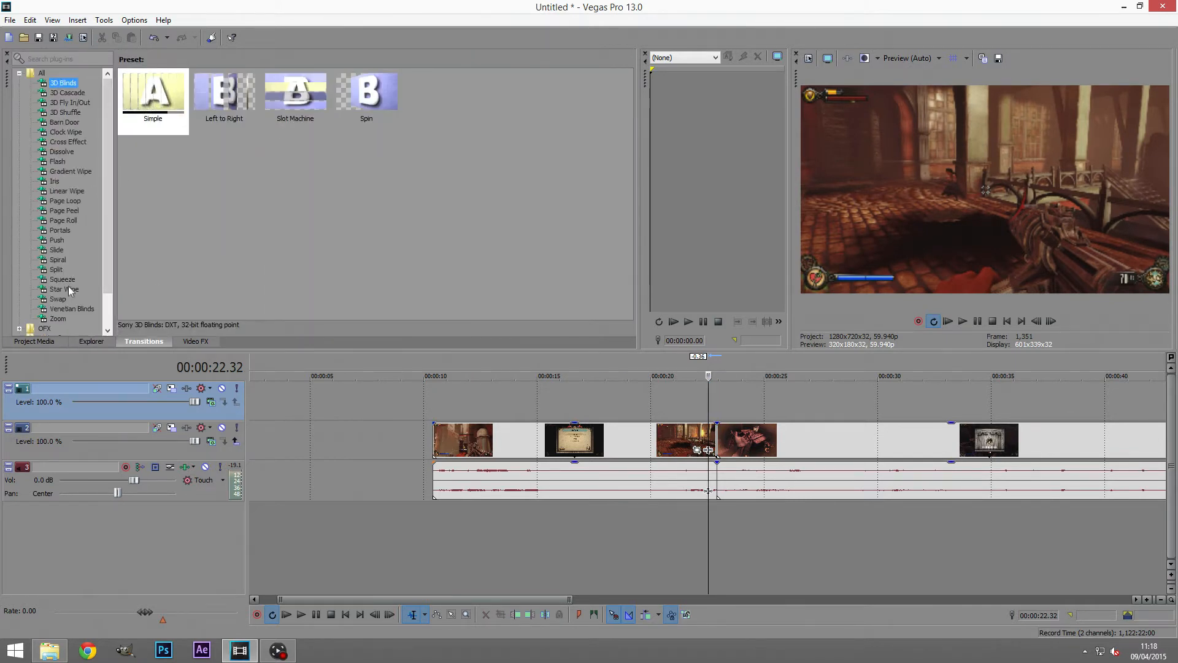
left_click(57, 250)
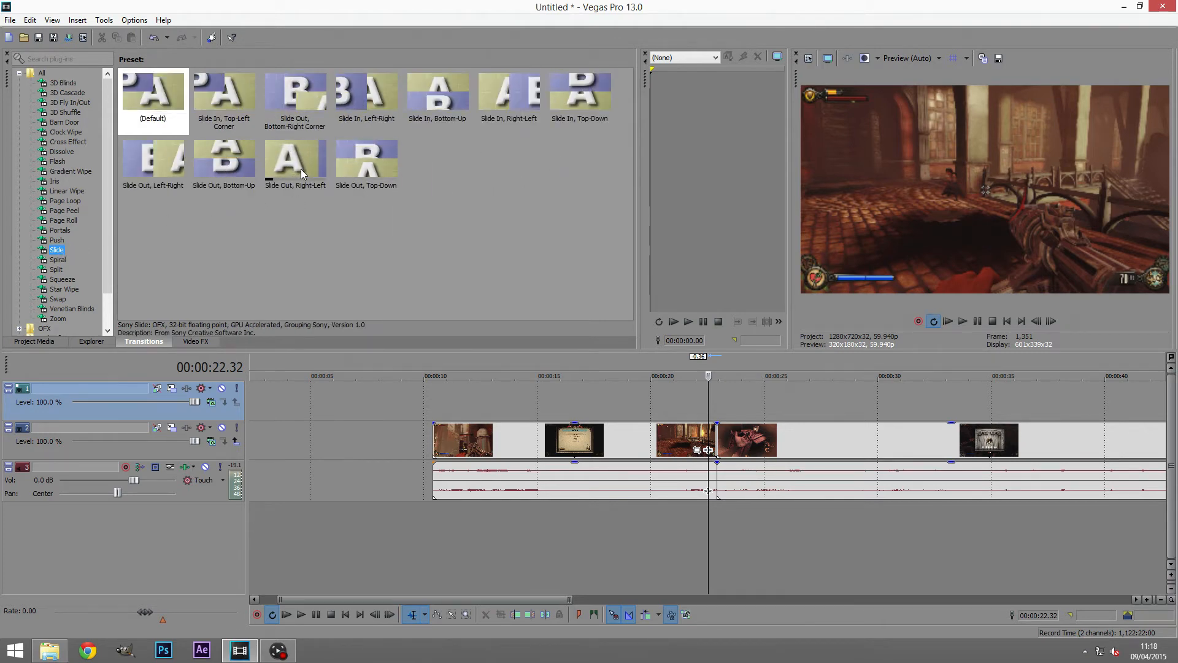
left_click(295, 160)
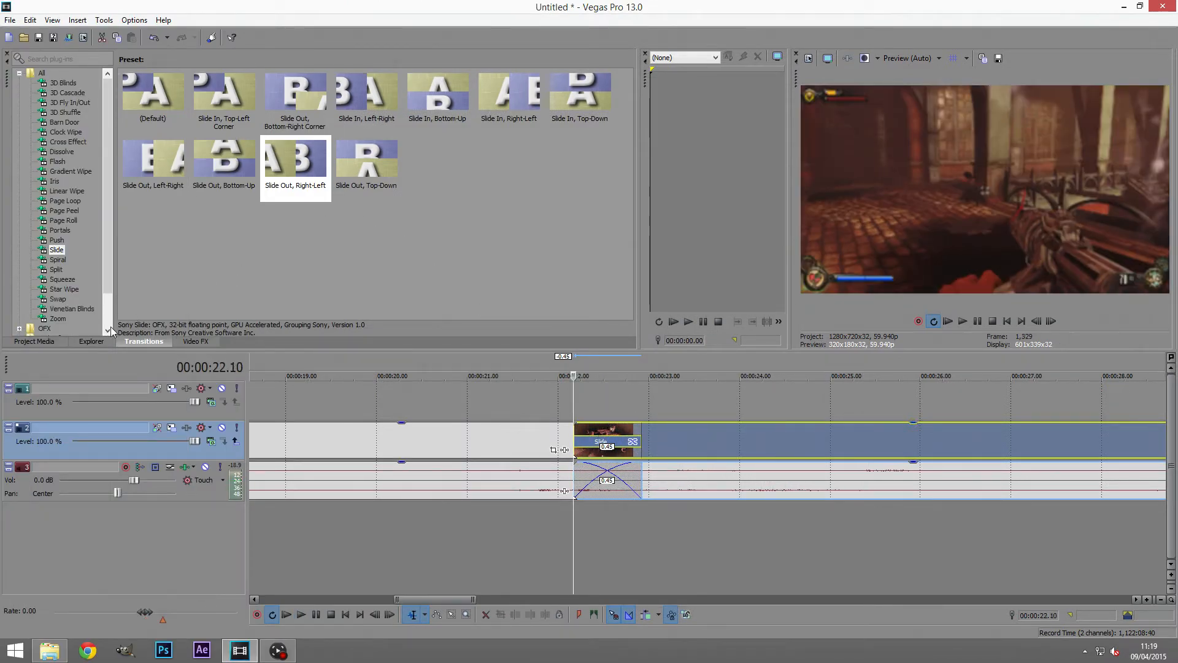
left_click(91, 341)
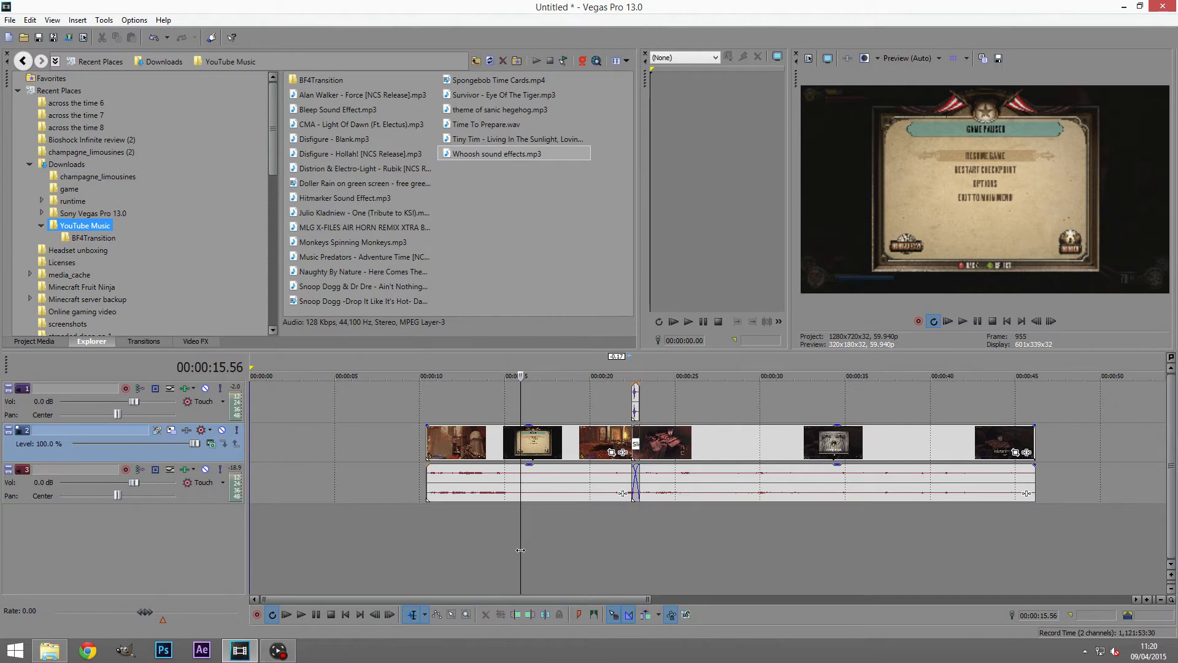
mouse_move(509, 565)
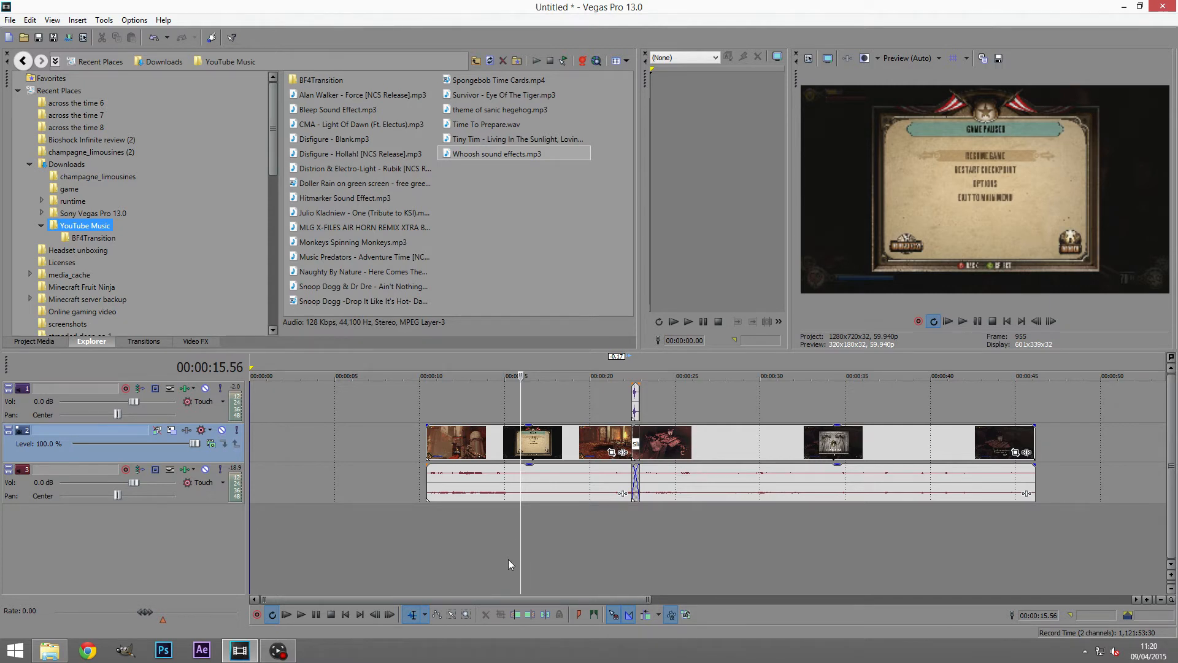
mouse_move(525, 586)
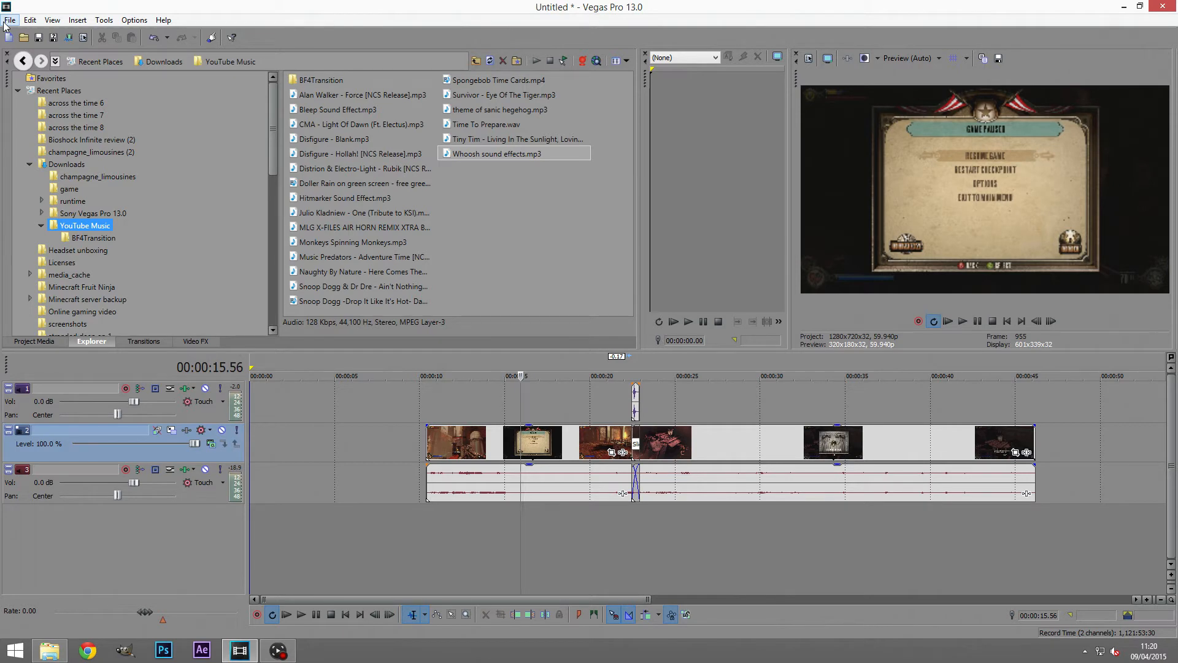
Show the File menu's Save and Save As commands
left_click(10, 19)
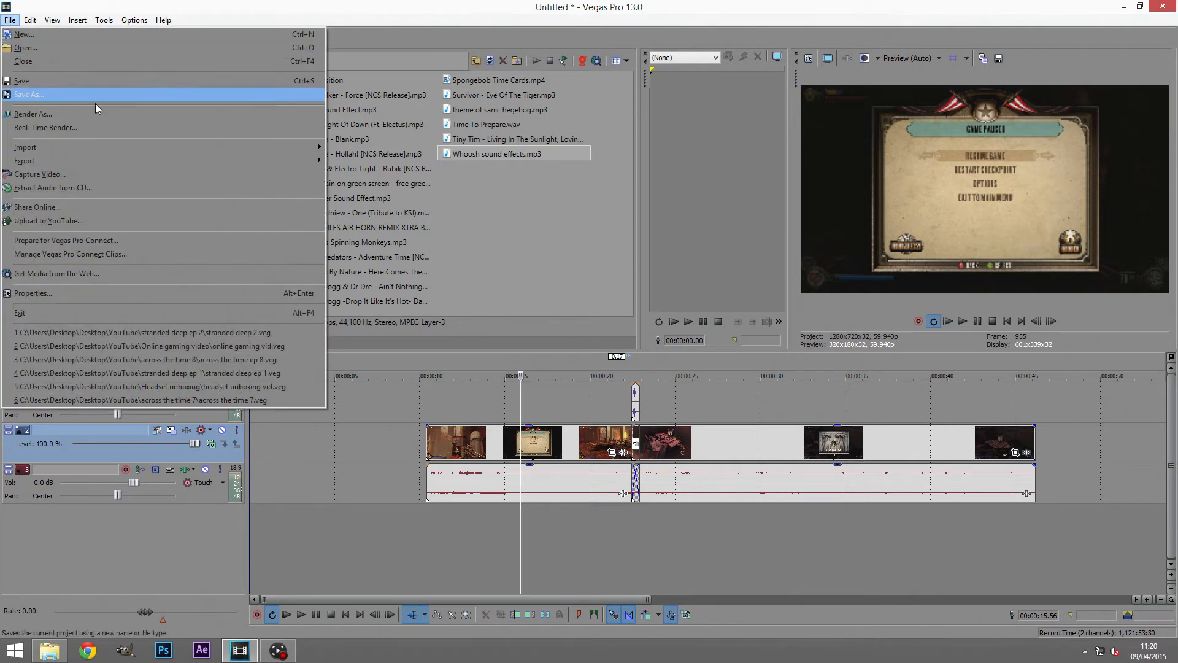
mouse_move(49, 94)
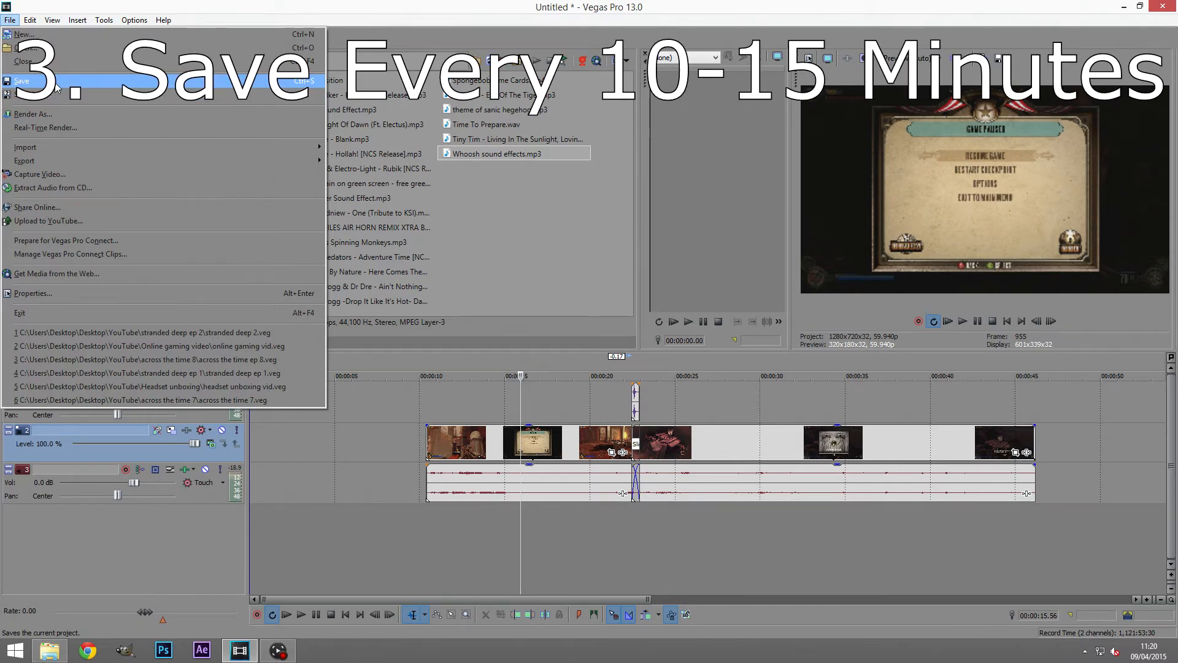
mouse_move(66, 114)
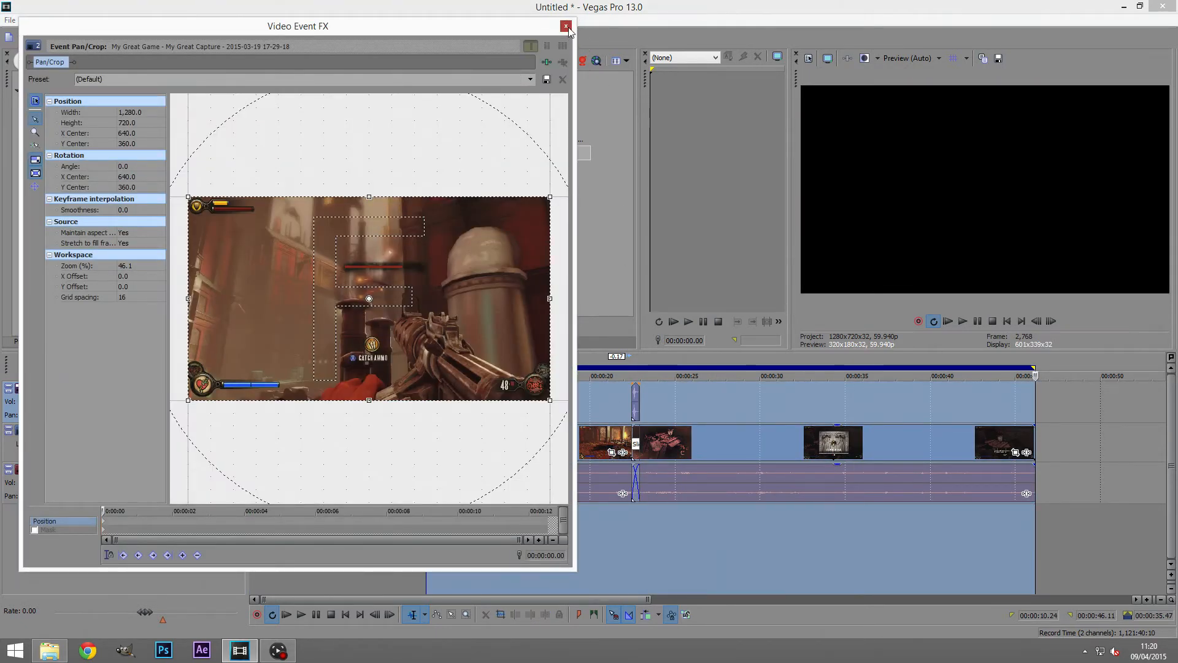
Close the Event Pan/Crop window for the gameplay clip
left_click(566, 26)
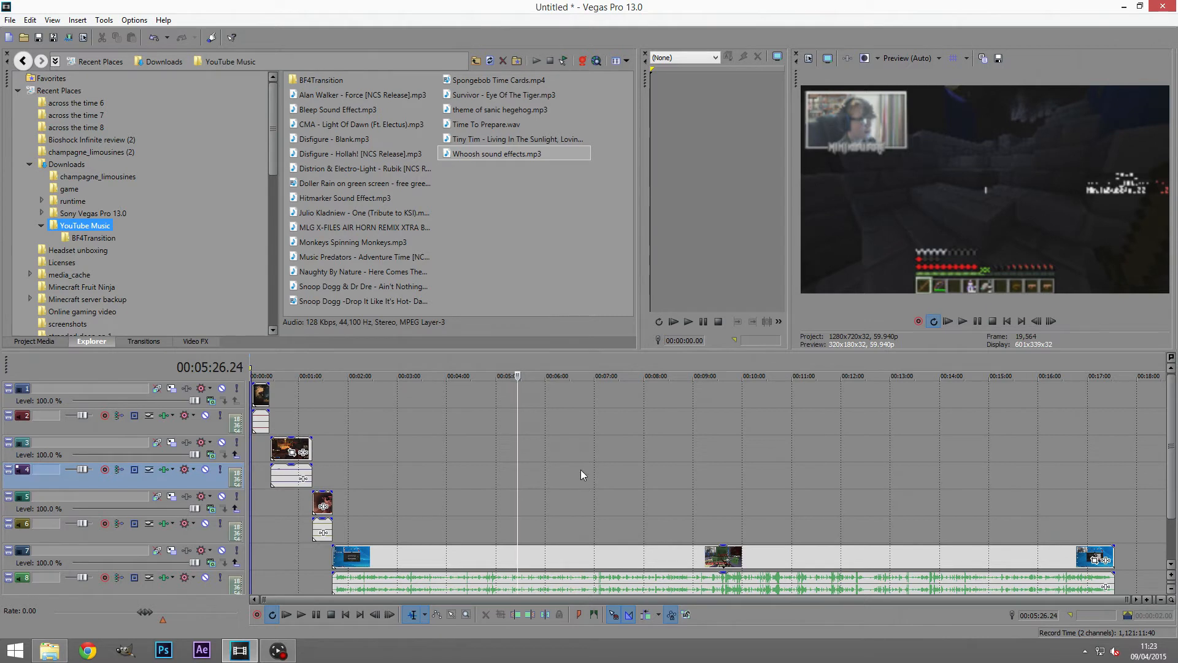
mouse_move(1077, 502)
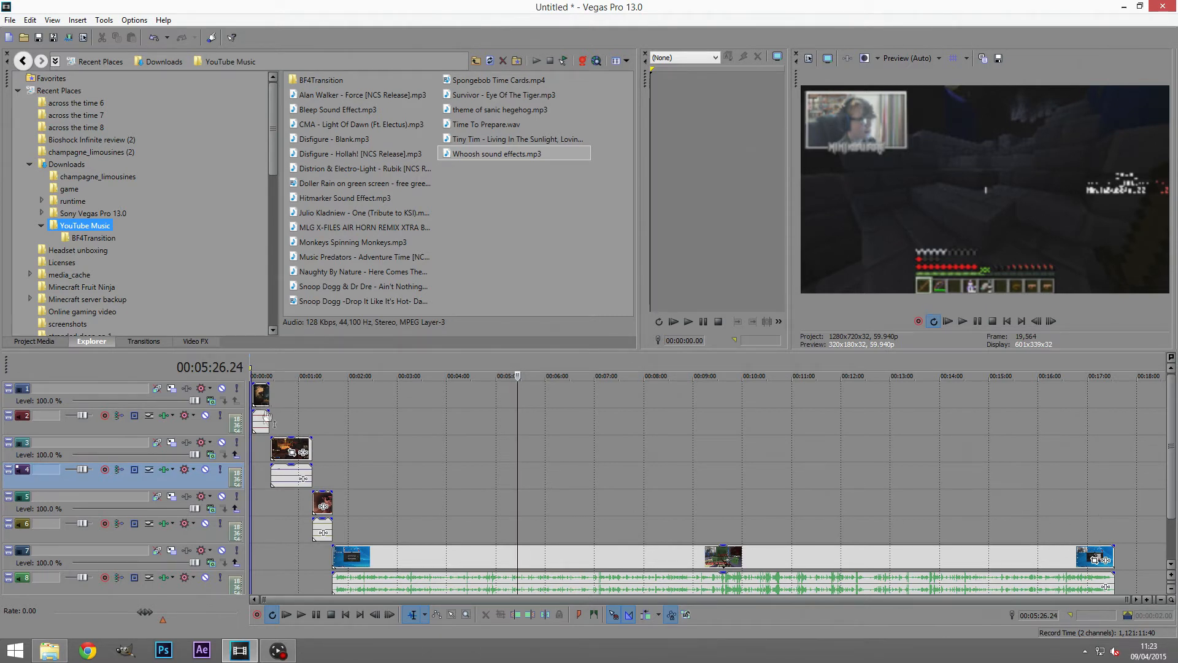
mouse_move(294, 573)
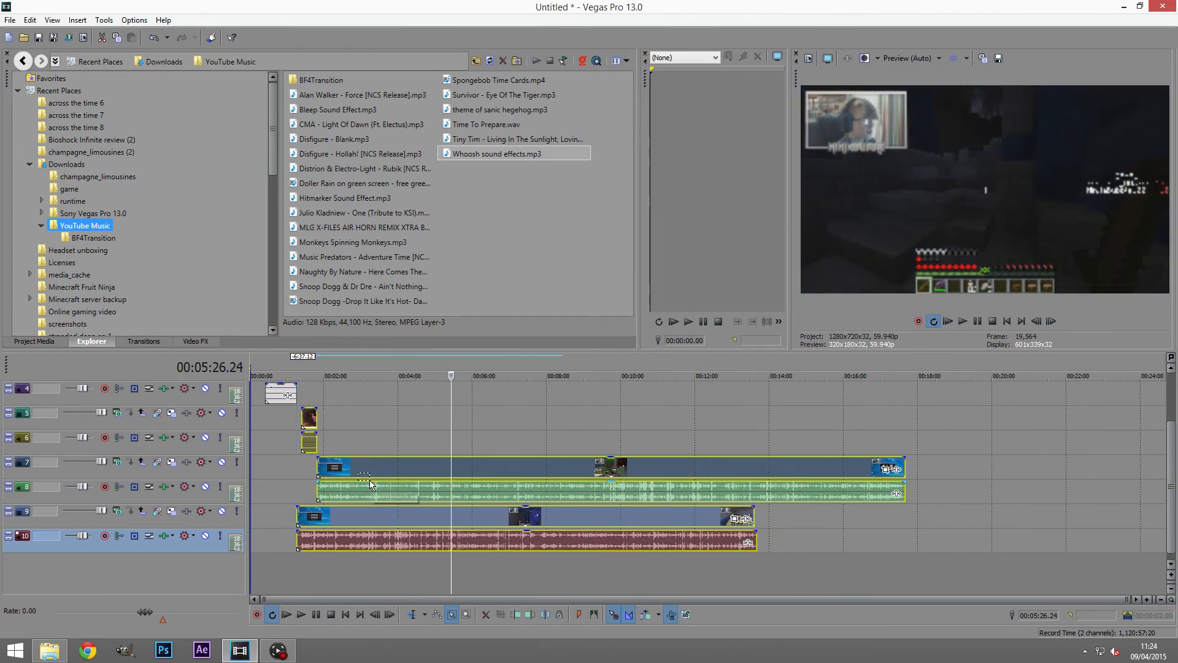
Scroll the track list down to show the second gameplay clip on tracks 9 and 10
scroll("down", 3)
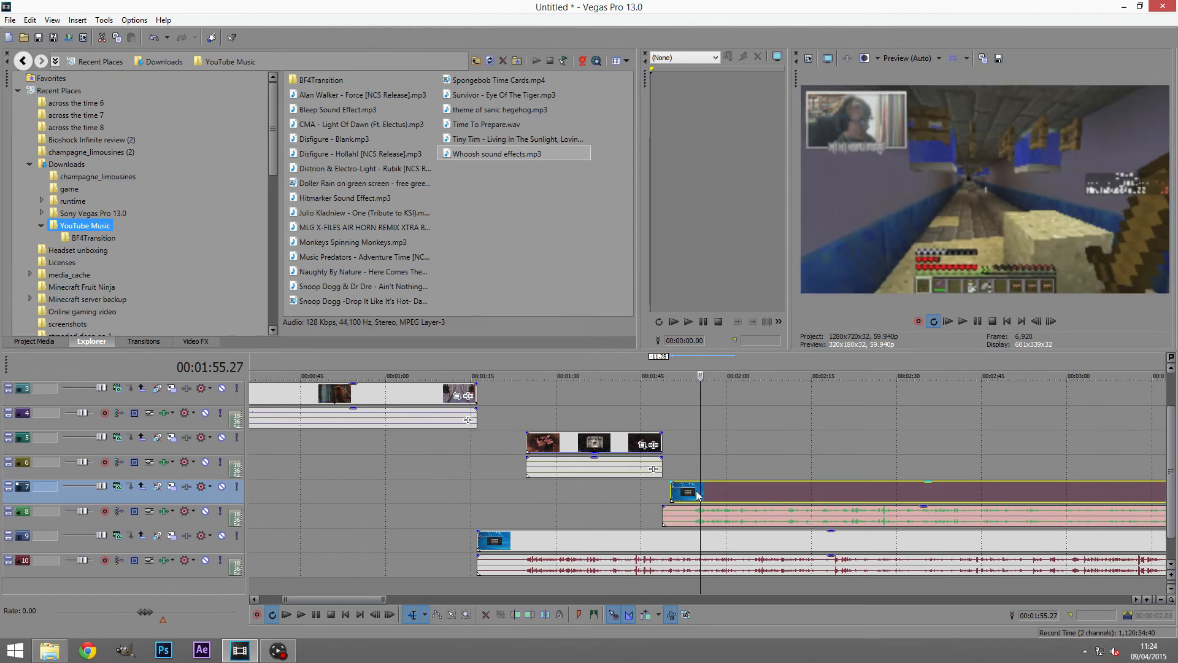
Select the Minecraft video and audio on tracks 7–8 and align them with tracks 9–10
left_click(299, 614)
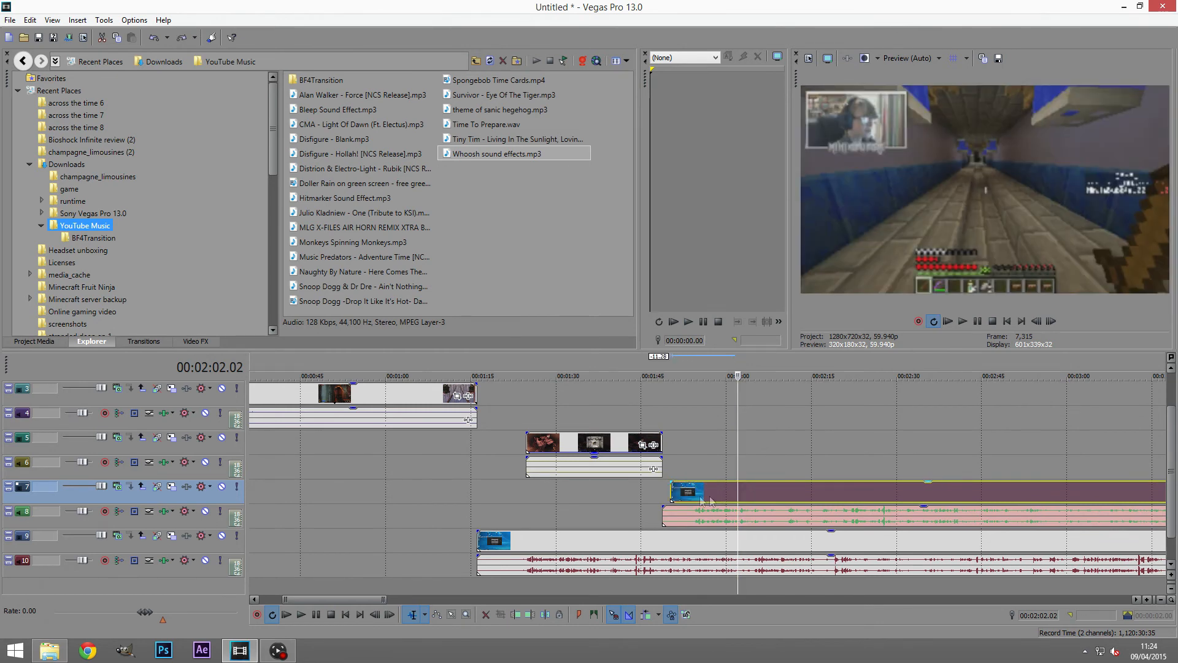
left_click(686, 517)
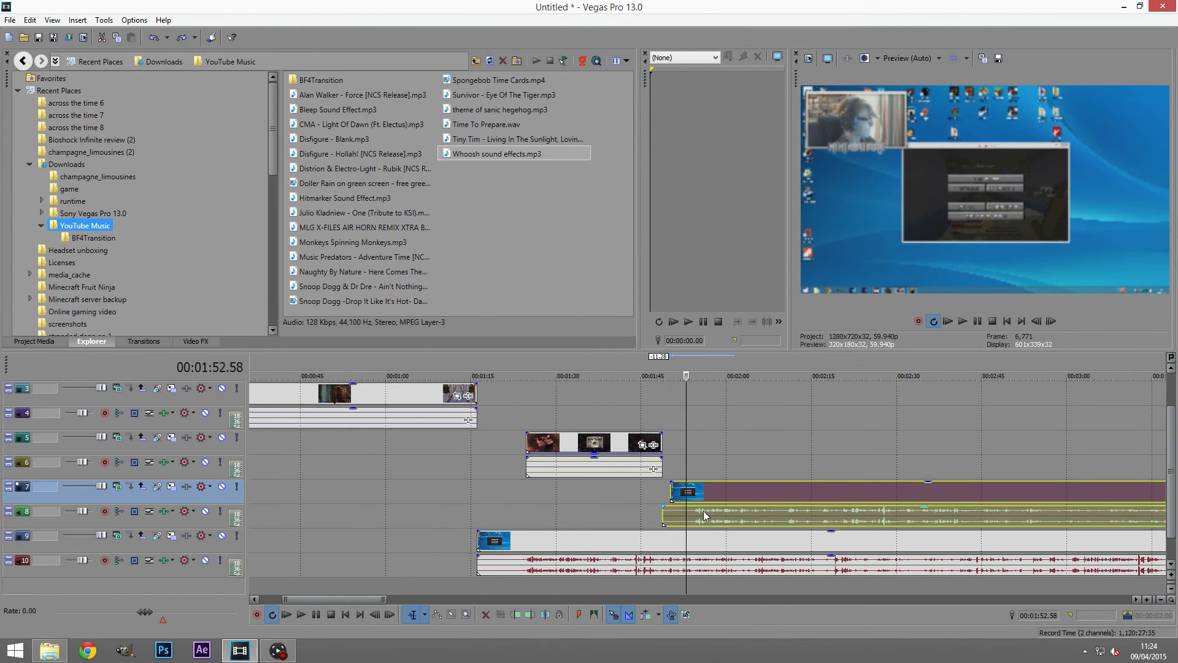
left_click_drag(686, 492, 542, 493)
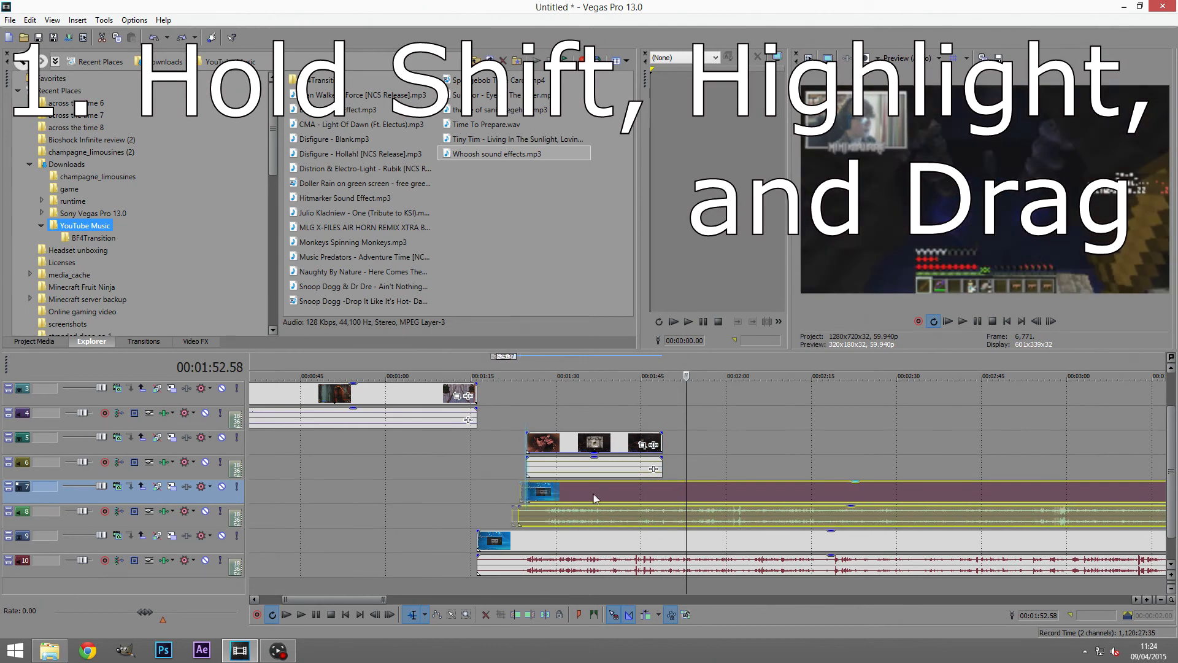
left_click_drag(542, 492, 502, 492)
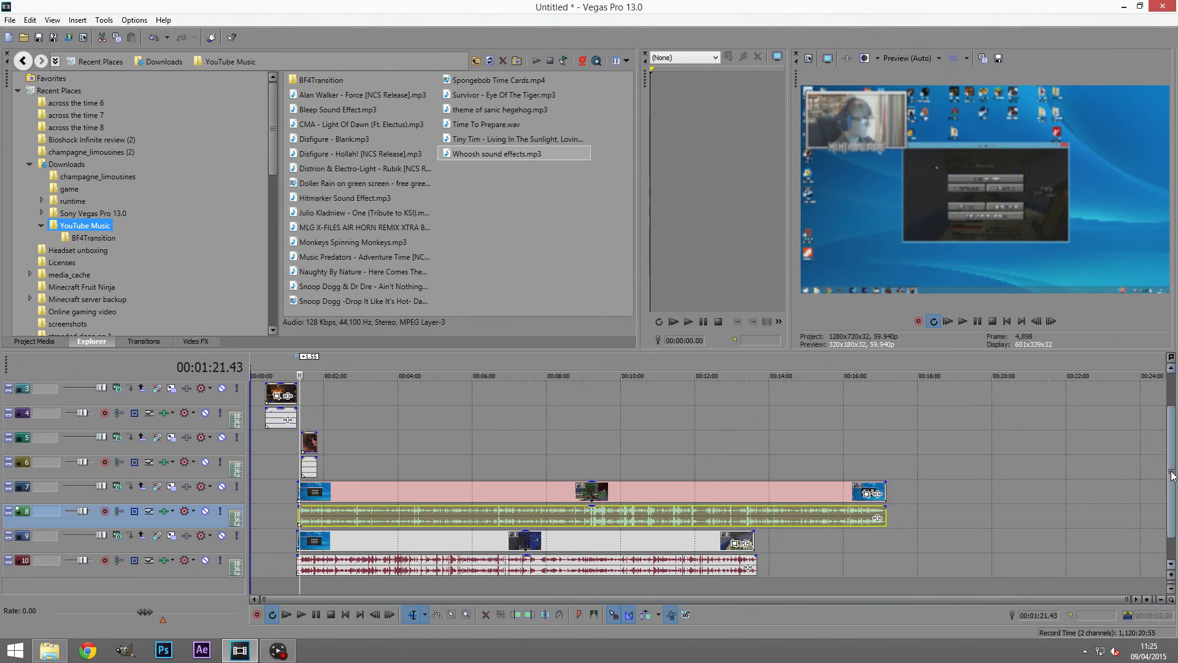
Show the BF4Transition folder under YouTube Music in the Explorer
scroll("down", 3)
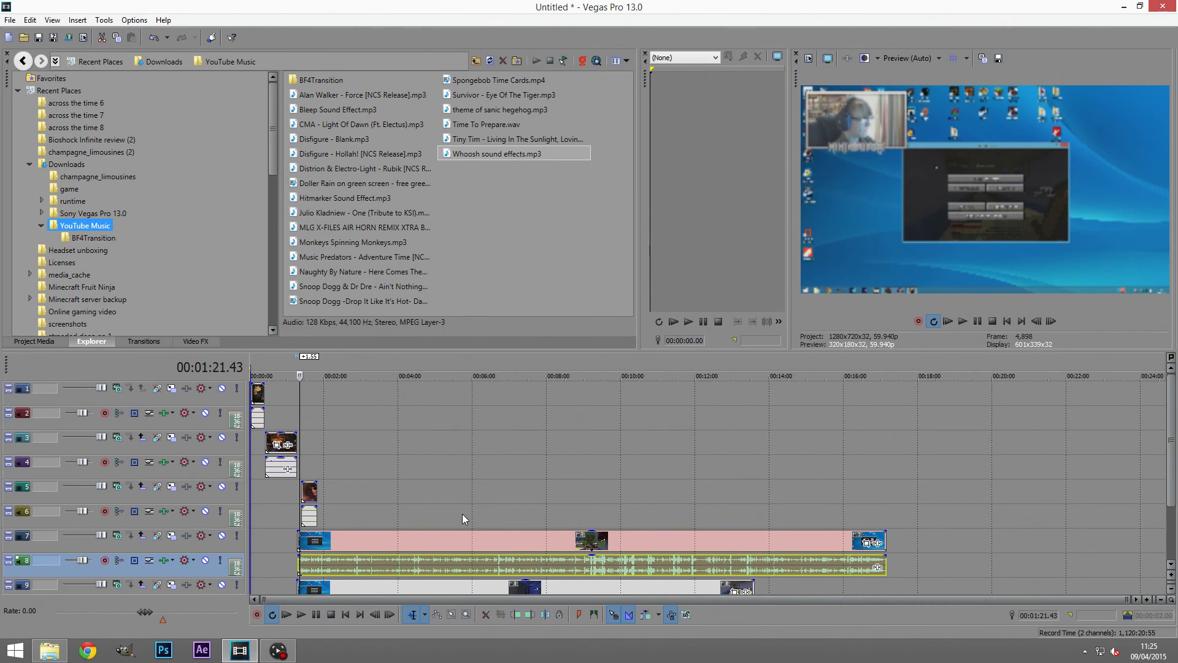
mouse_move(197, 199)
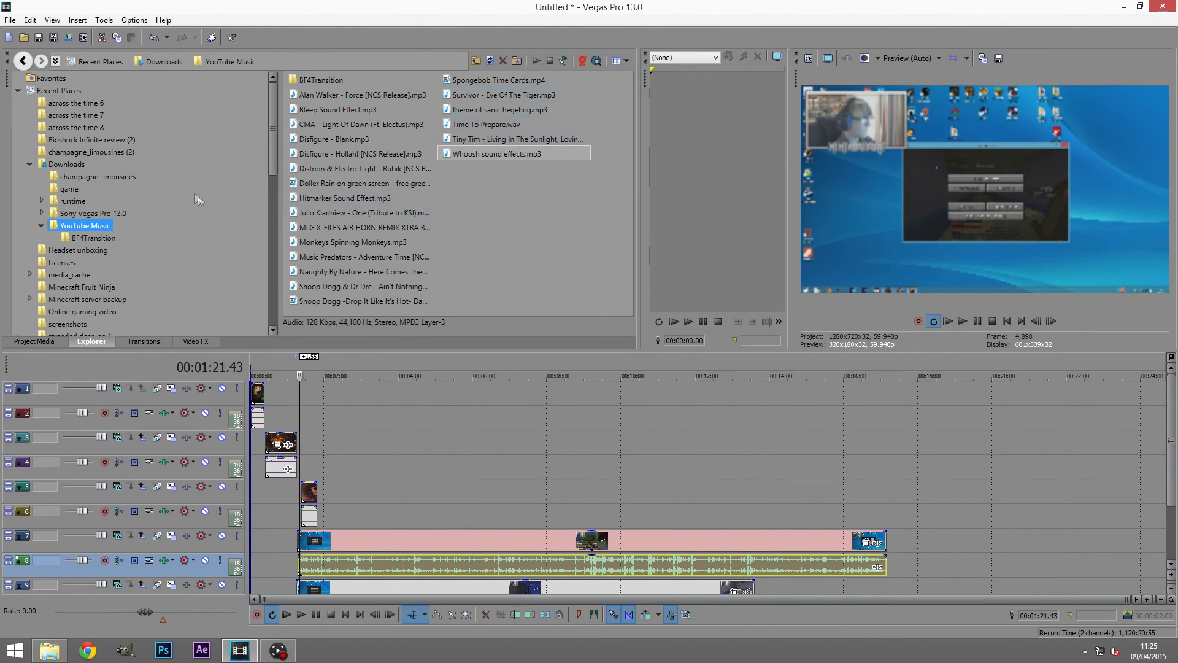
left_click(93, 238)
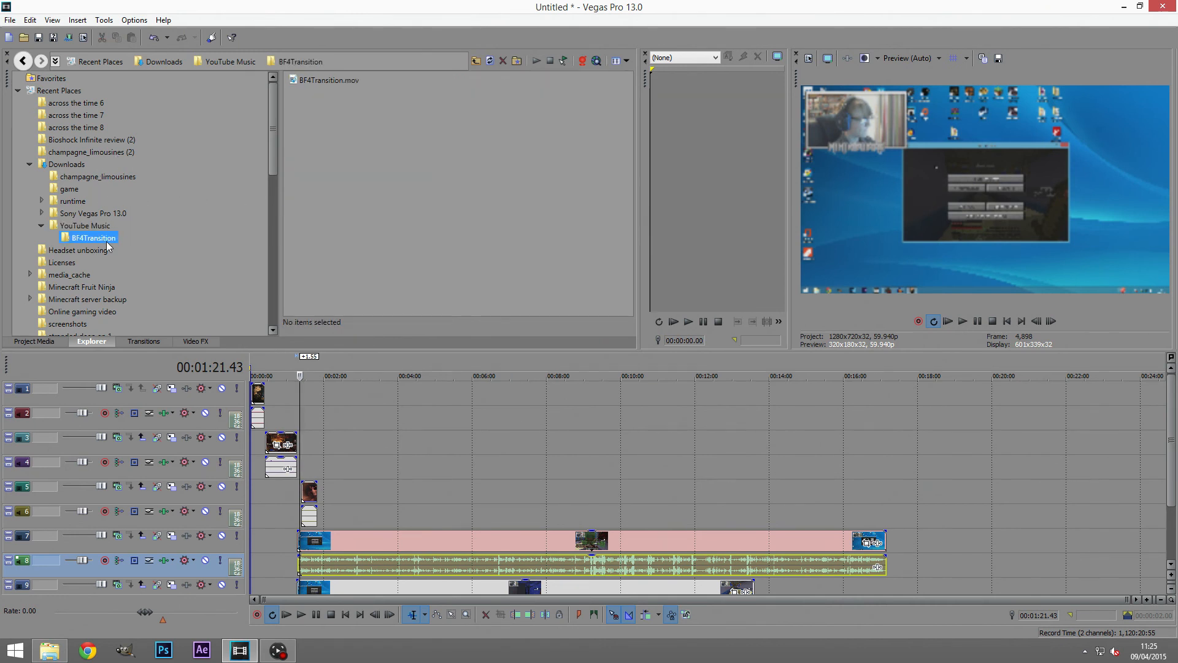